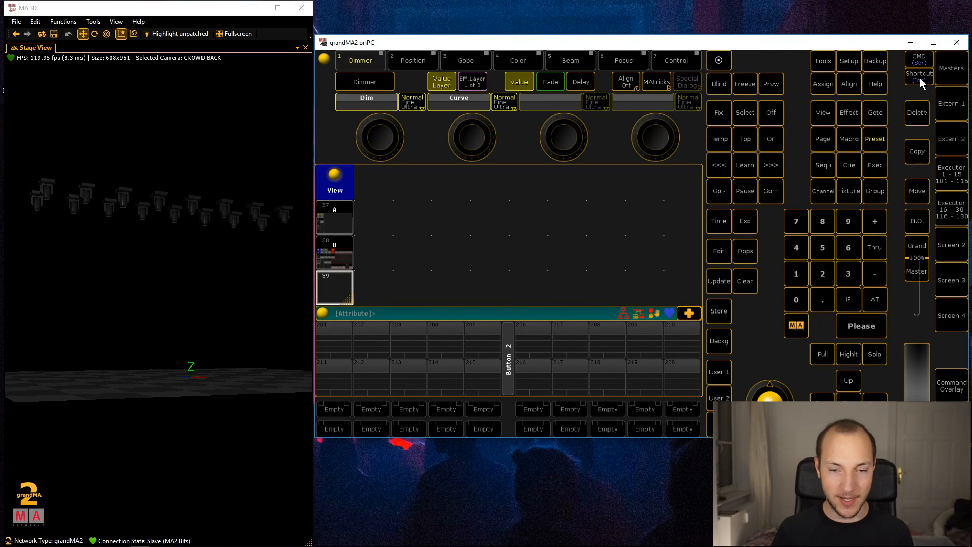
Turn on Shortcuts so each console key shows its keyboard shortcut label.
left_click(918, 73)
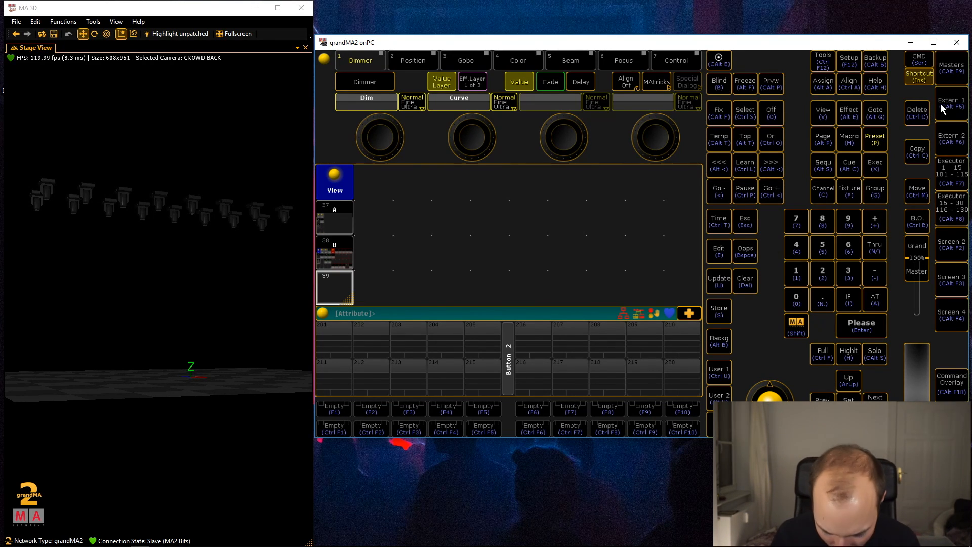
mouse_move(933, 91)
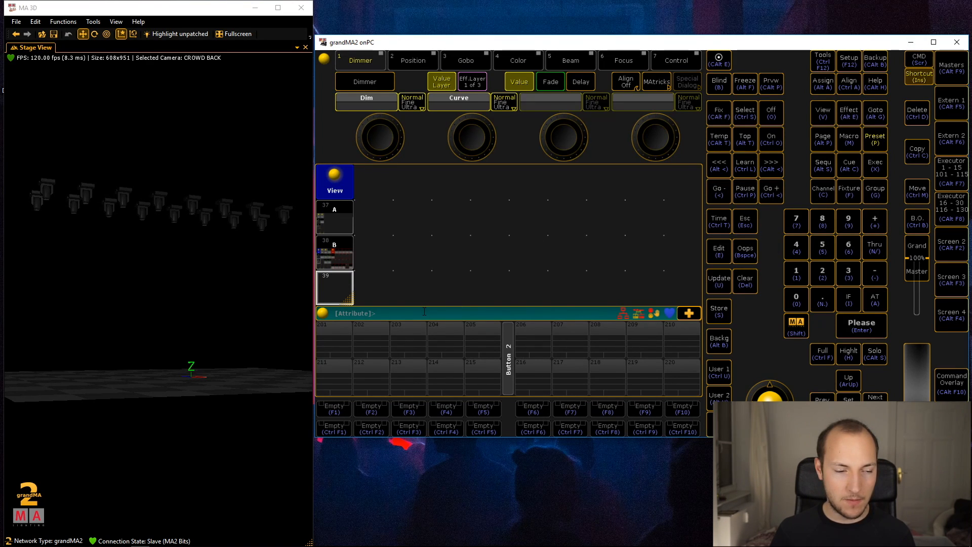
Recall empty view 39 and toggle the shortcut labels off on the console keys.
left_click(334, 287)
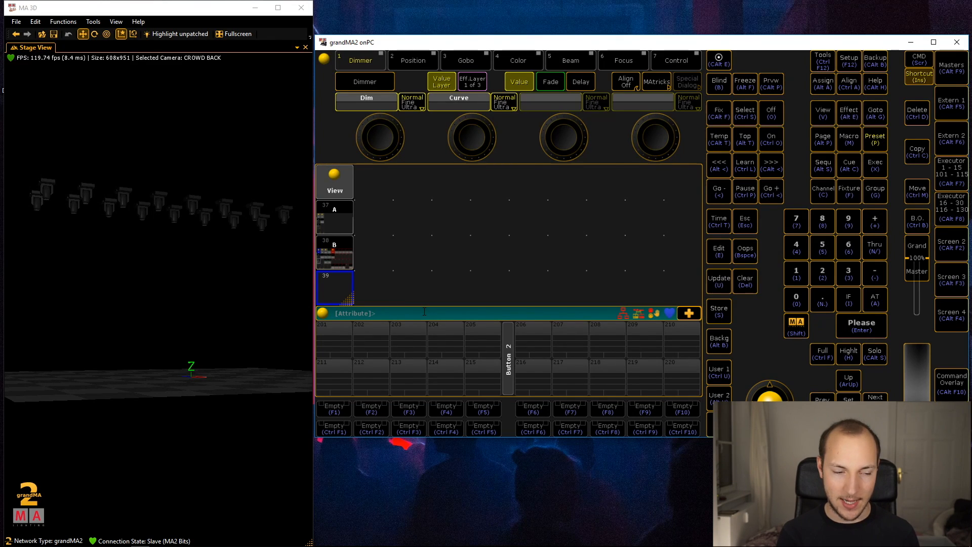
left_click(848, 190)
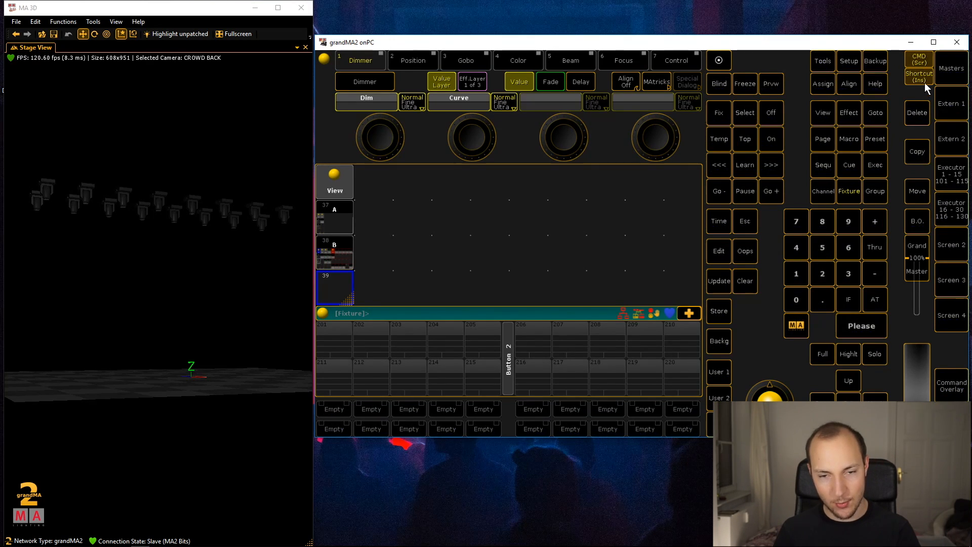
mouse_move(919, 76)
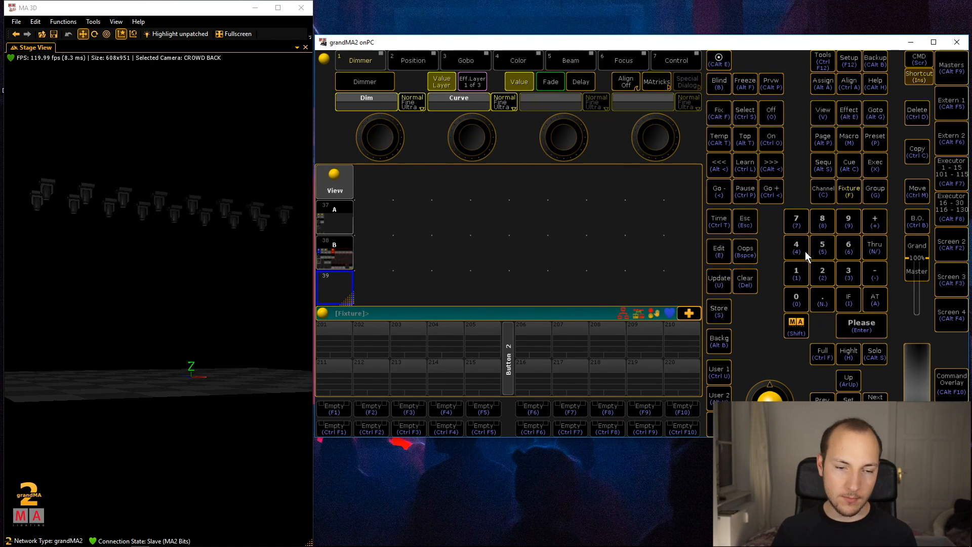
mouse_move(772, 247)
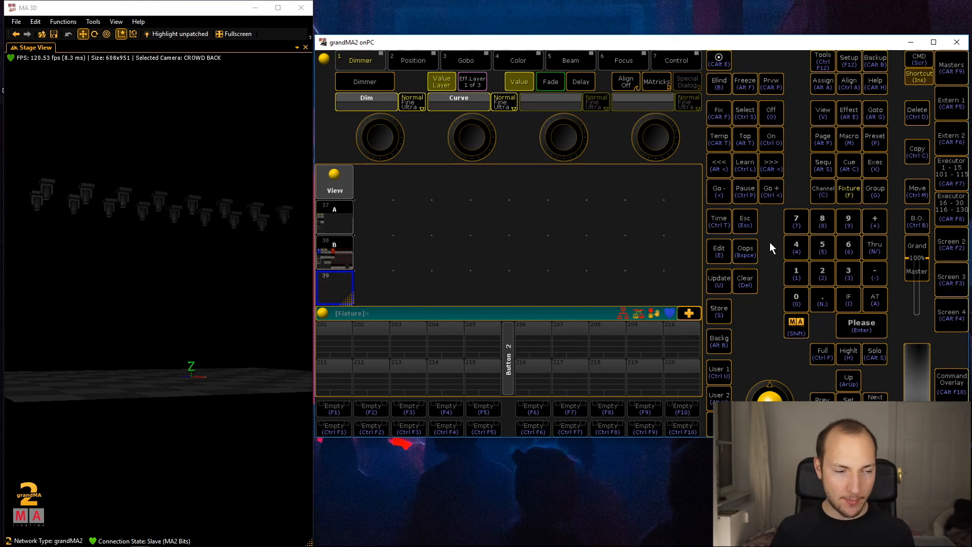
mouse_move(768, 248)
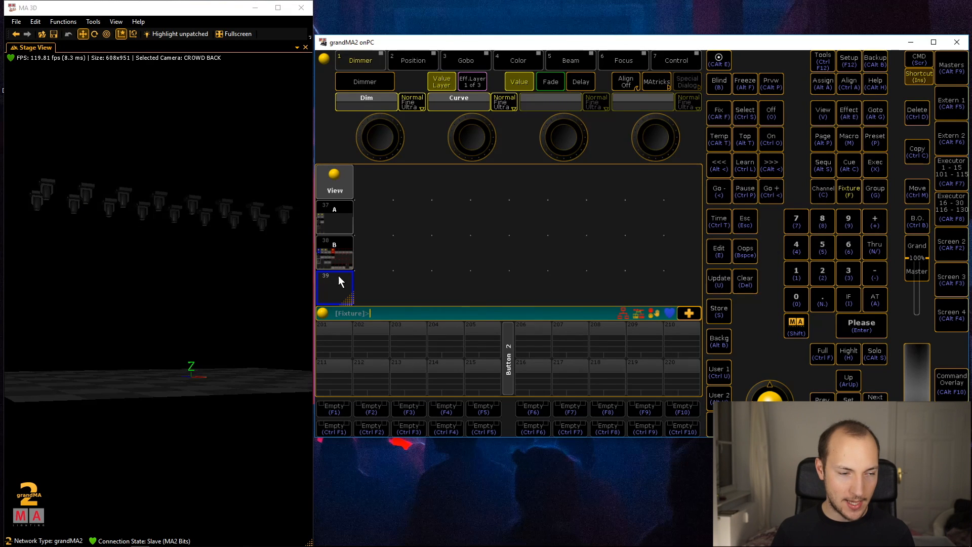
Add a group pool and select group 1 Sharpy SL to light its fixtures at full.
left_click(334, 287)
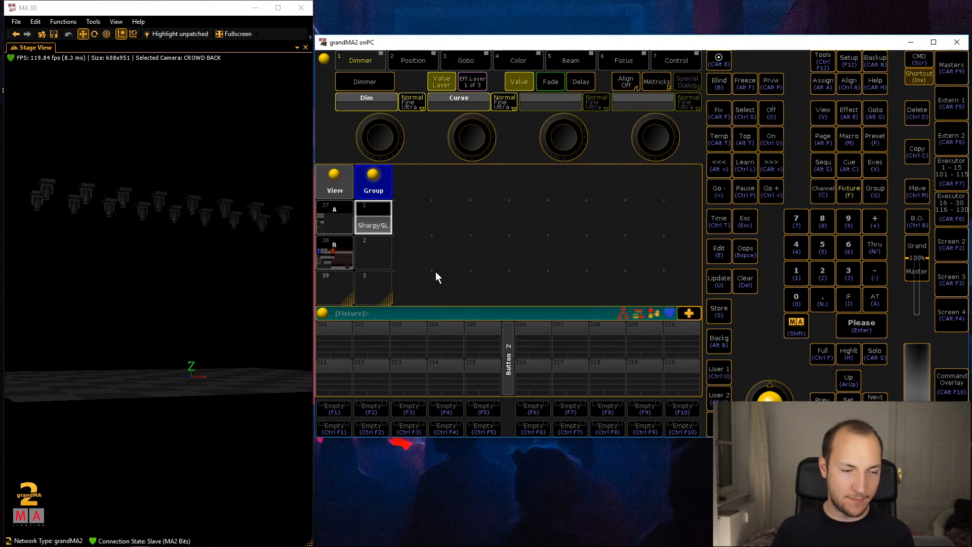
left_click(372, 218)
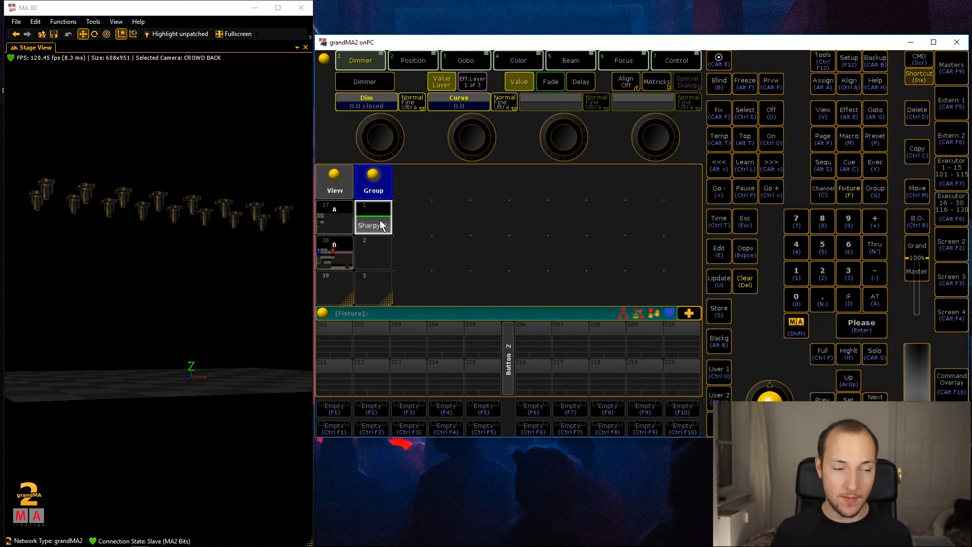
mouse_move(398, 237)
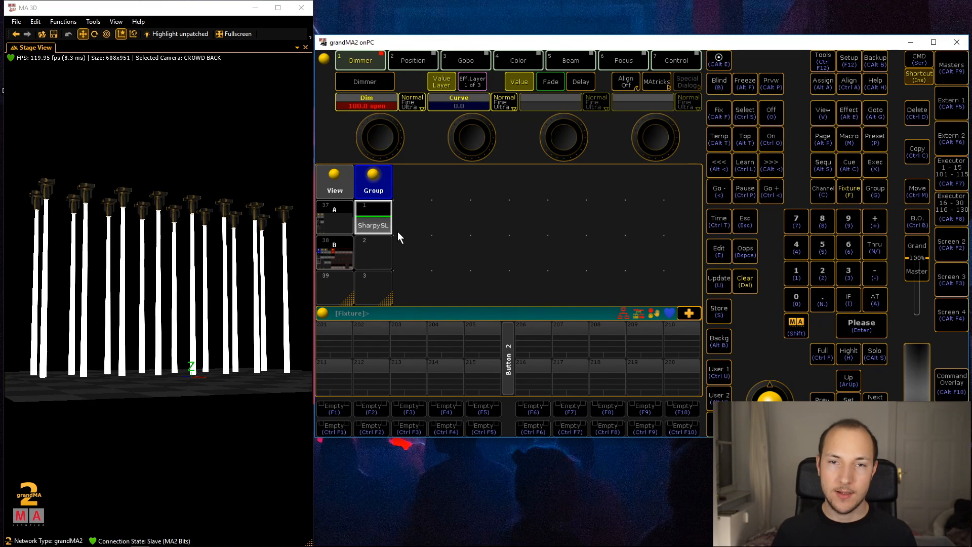
mouse_move(434, 241)
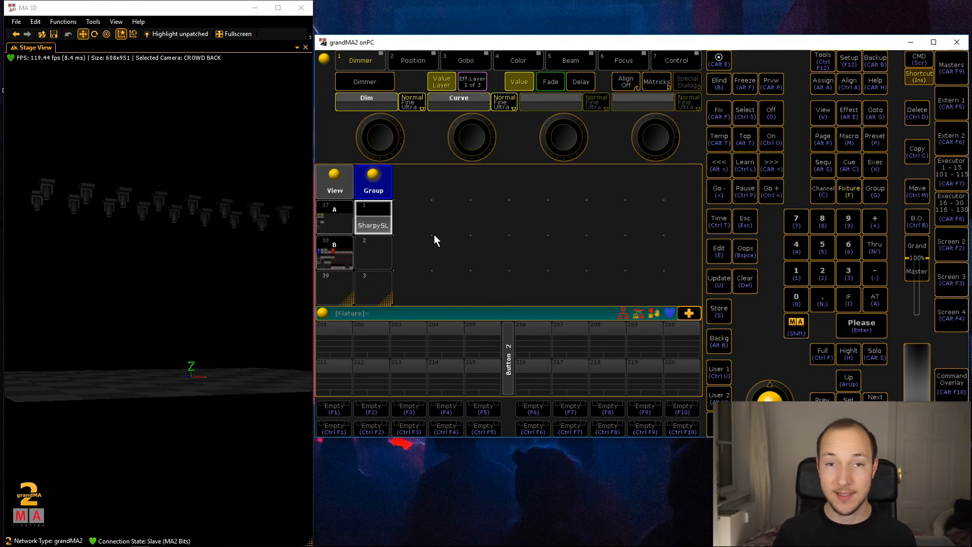
mouse_move(381, 222)
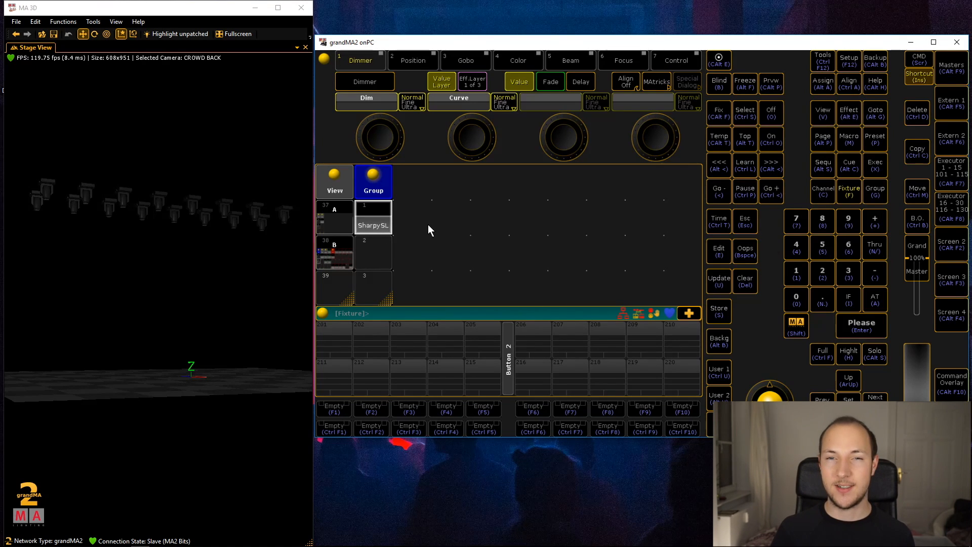
left_click(373, 218)
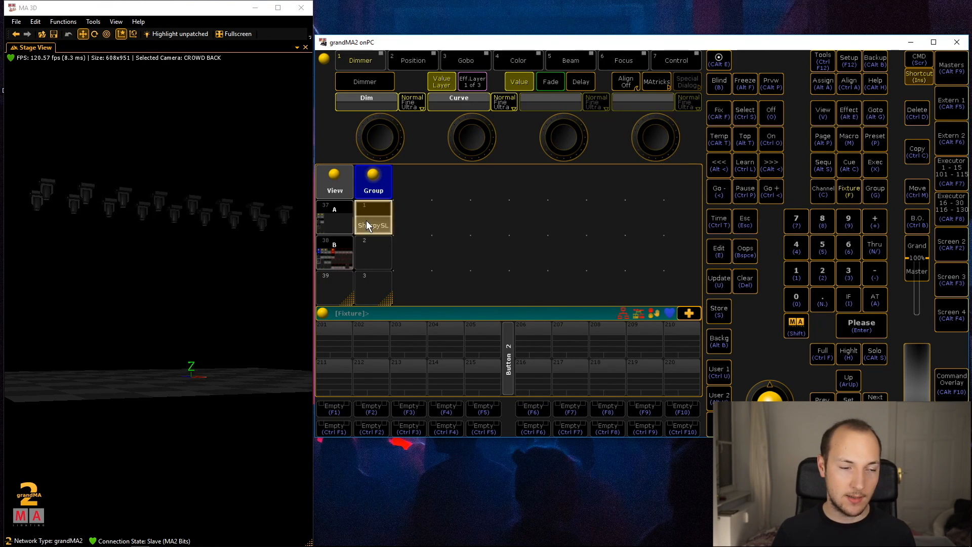
left_click(372, 218)
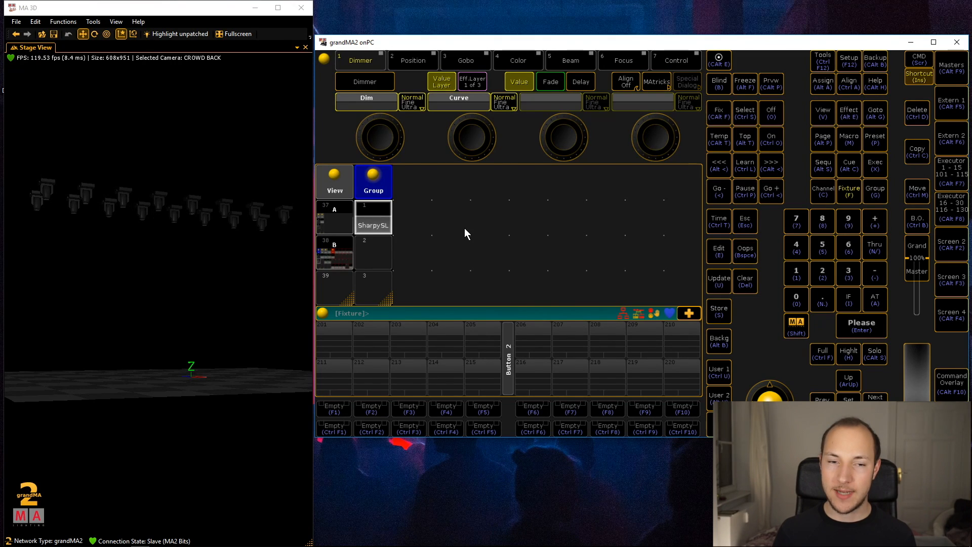
mouse_move(544, 251)
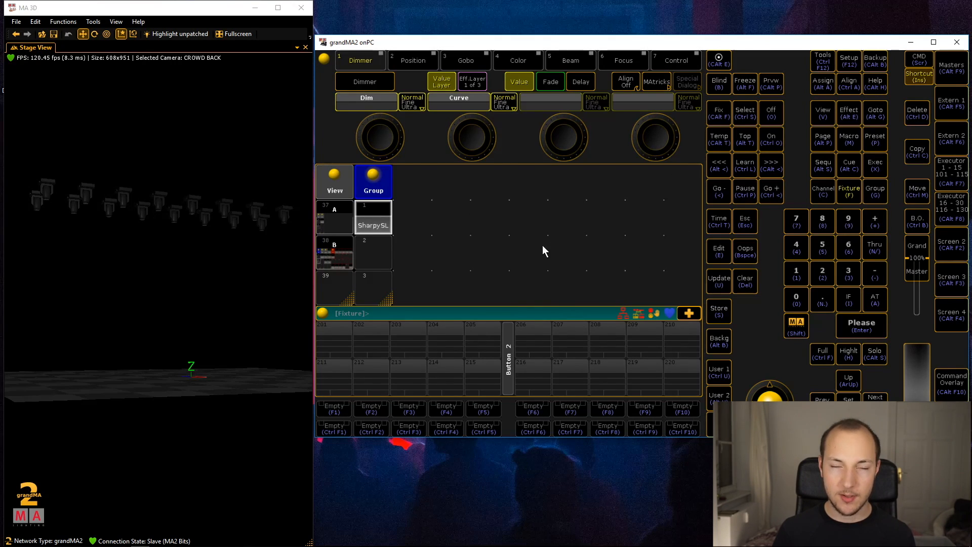
mouse_move(555, 244)
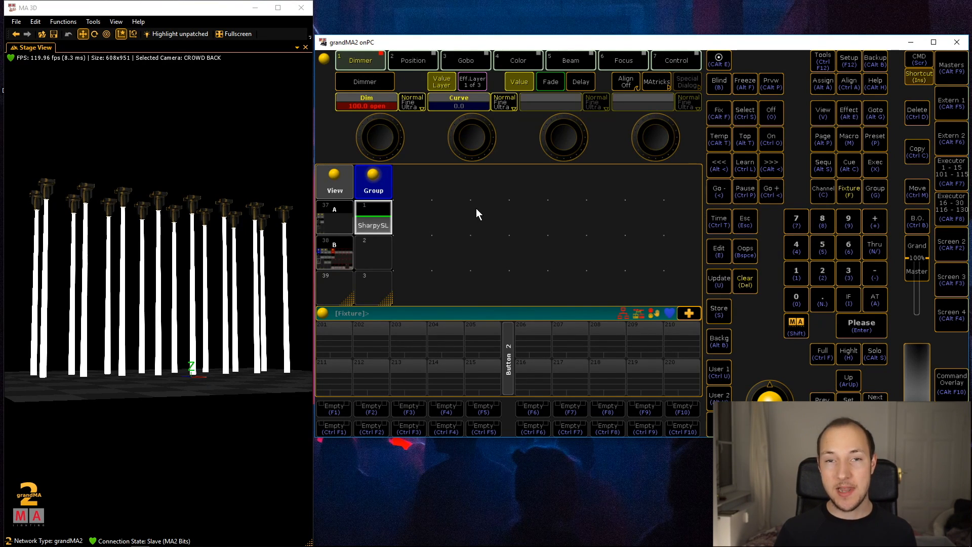
mouse_move(489, 222)
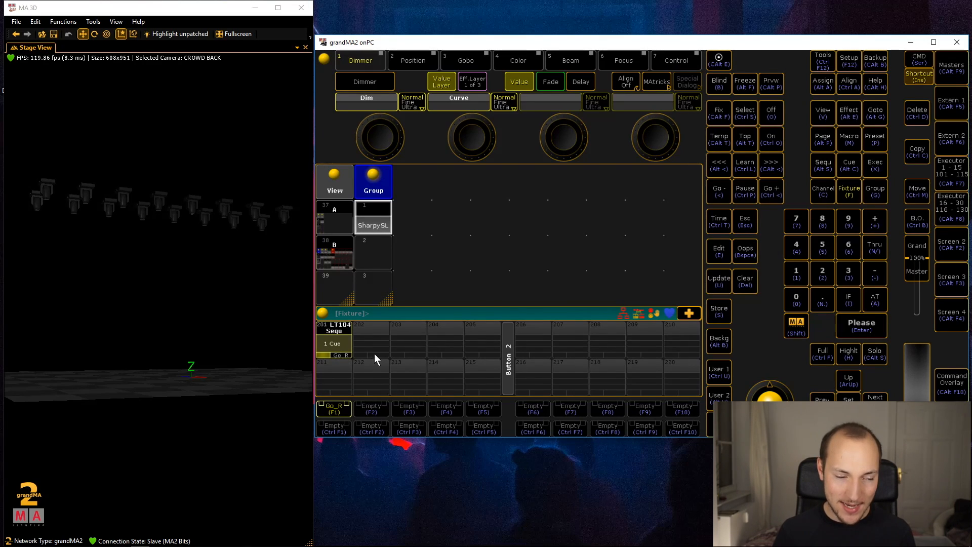
mouse_move(340, 361)
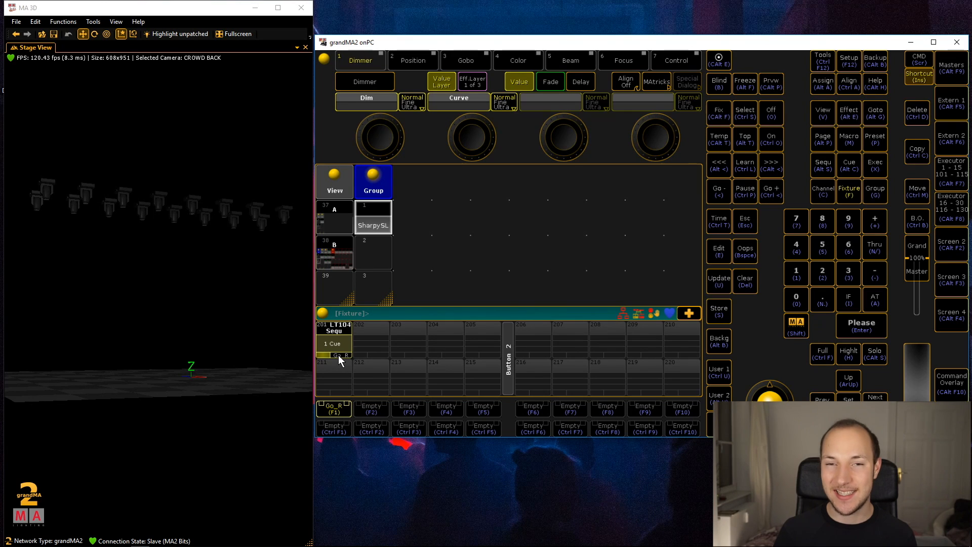
mouse_move(434, 331)
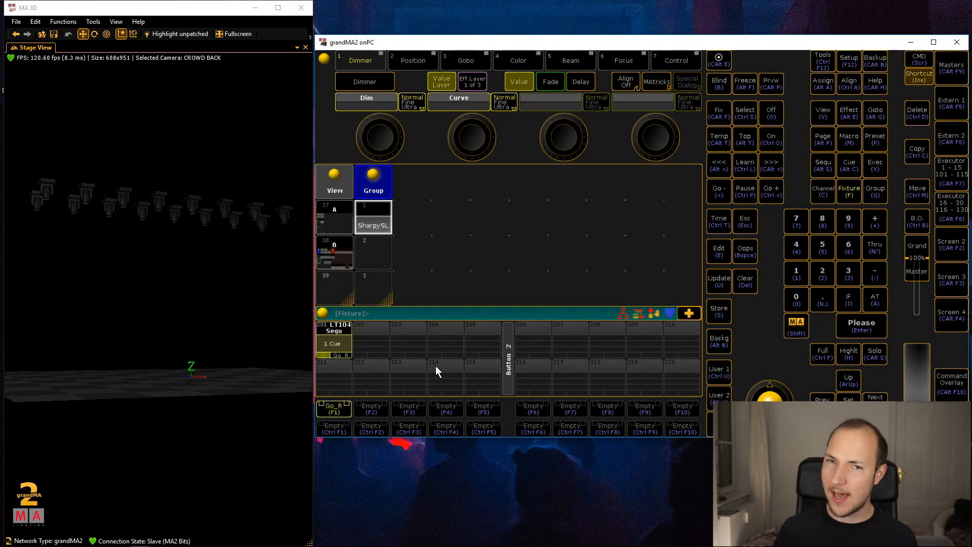
mouse_move(451, 378)
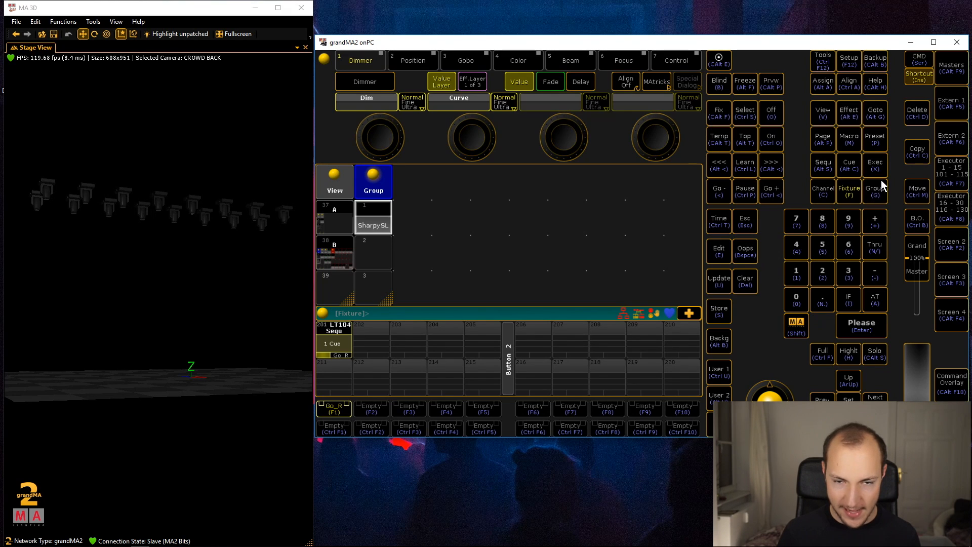
mouse_move(923, 199)
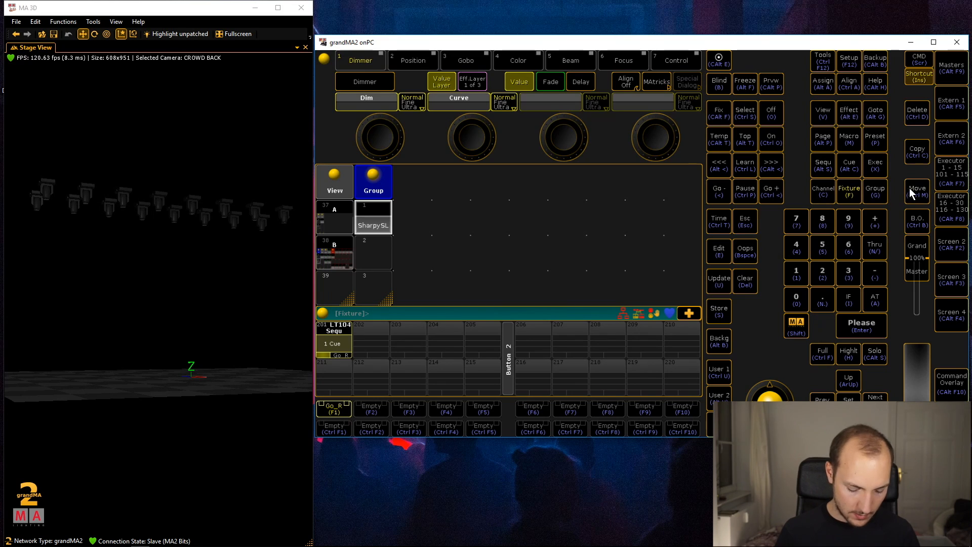
Move the LT104 sequence from executor 201 to executor 211.
left_click(917, 191)
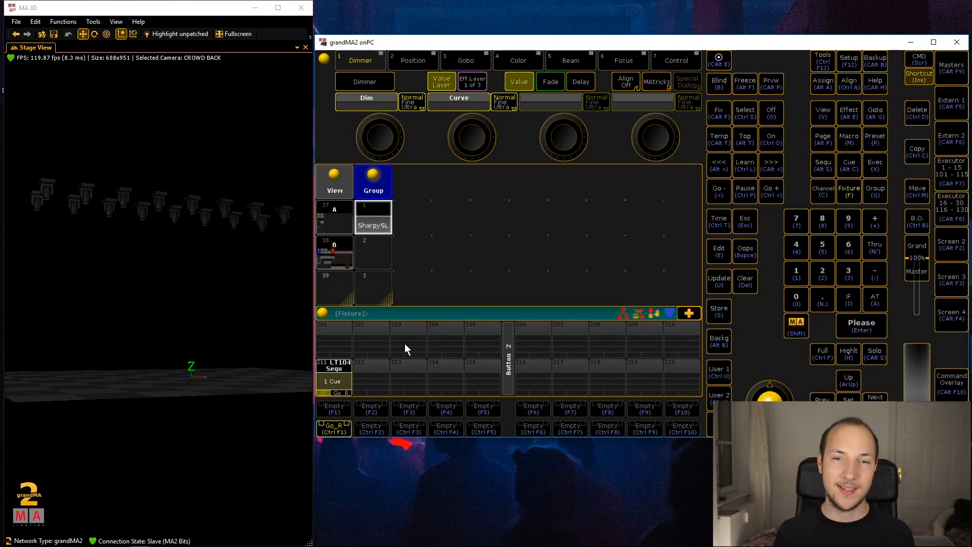
mouse_move(412, 340)
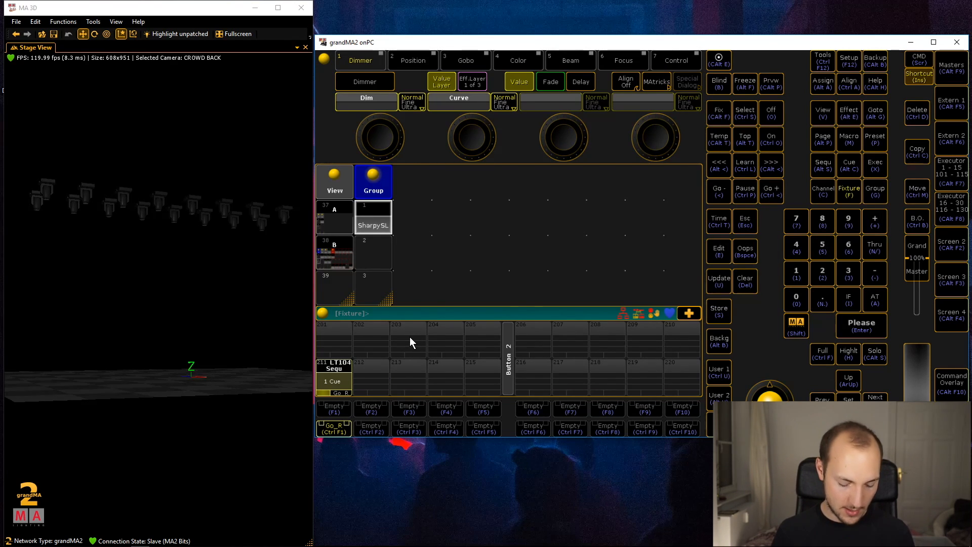
left_click(333, 372)
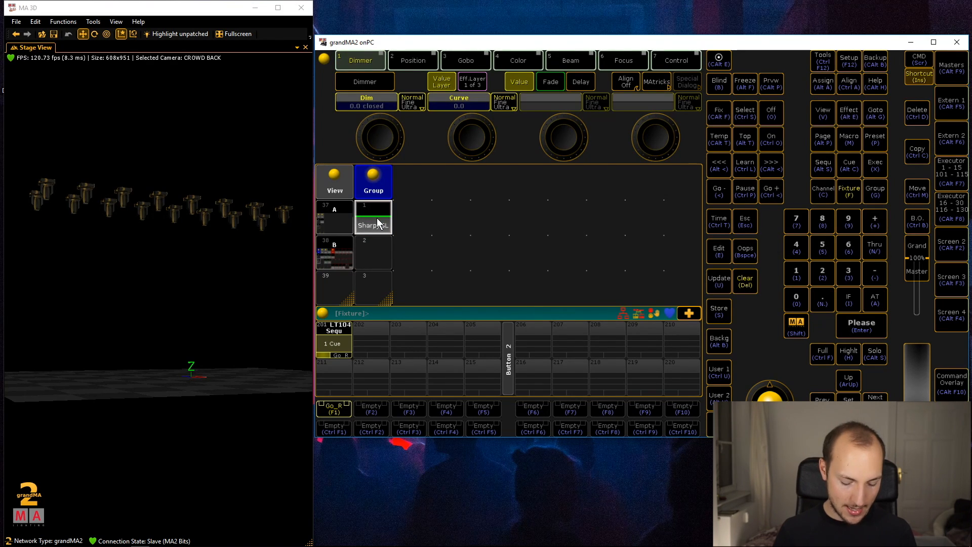
mouse_move(425, 242)
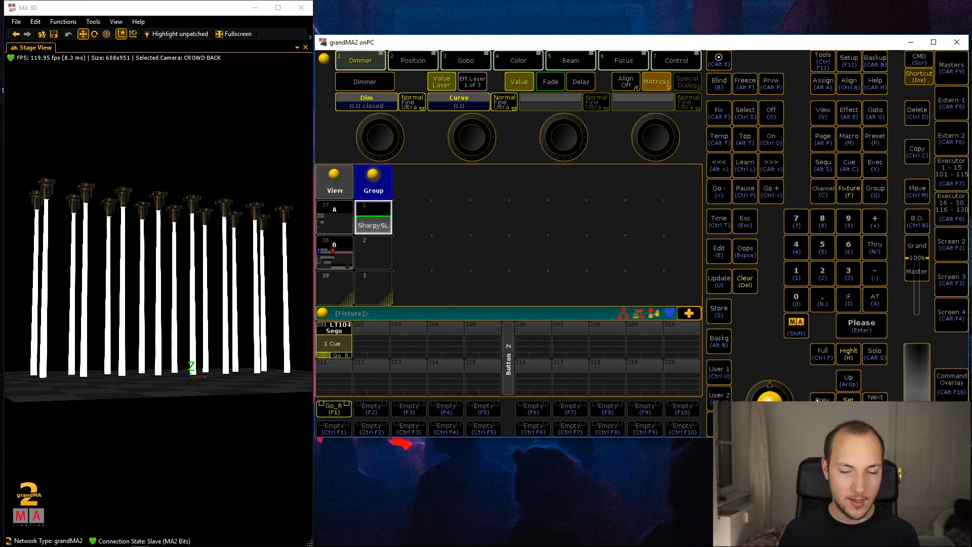
mouse_move(711, 365)
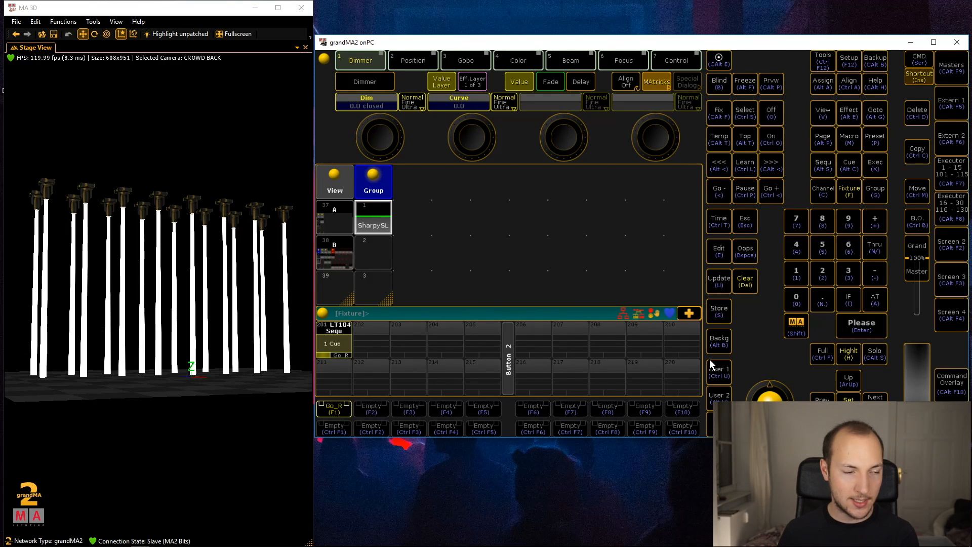
mouse_move(713, 362)
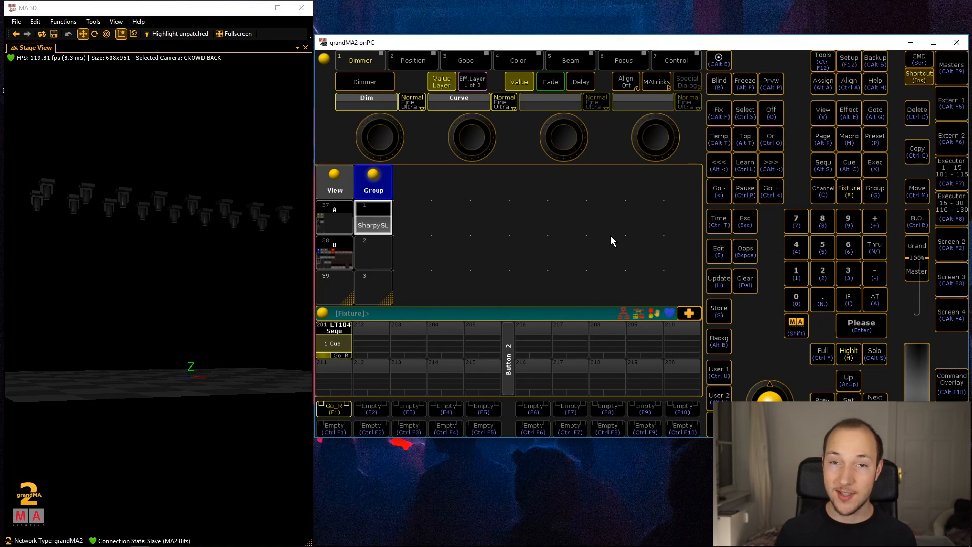
mouse_move(493, 303)
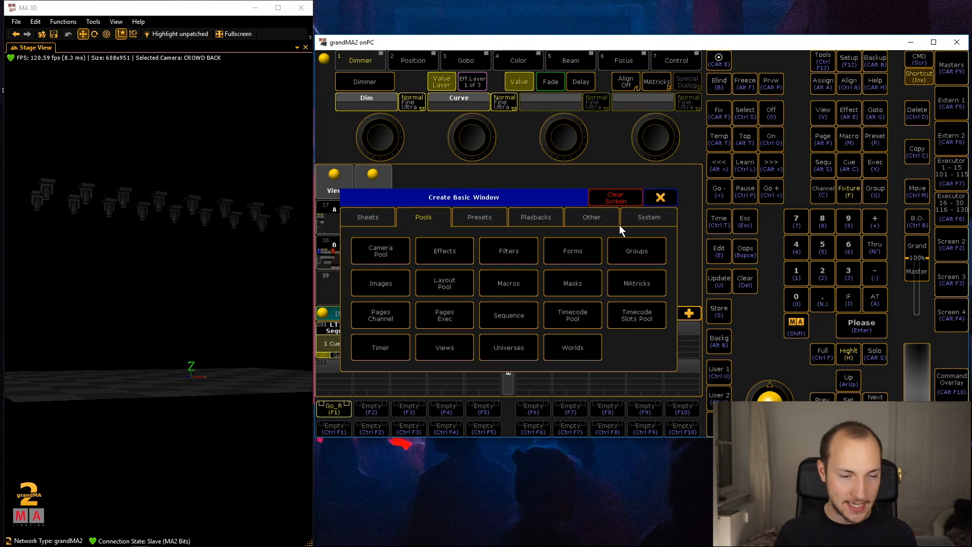
Add a Macros pool window from the Other window types beside the group pool.
left_click(590, 217)
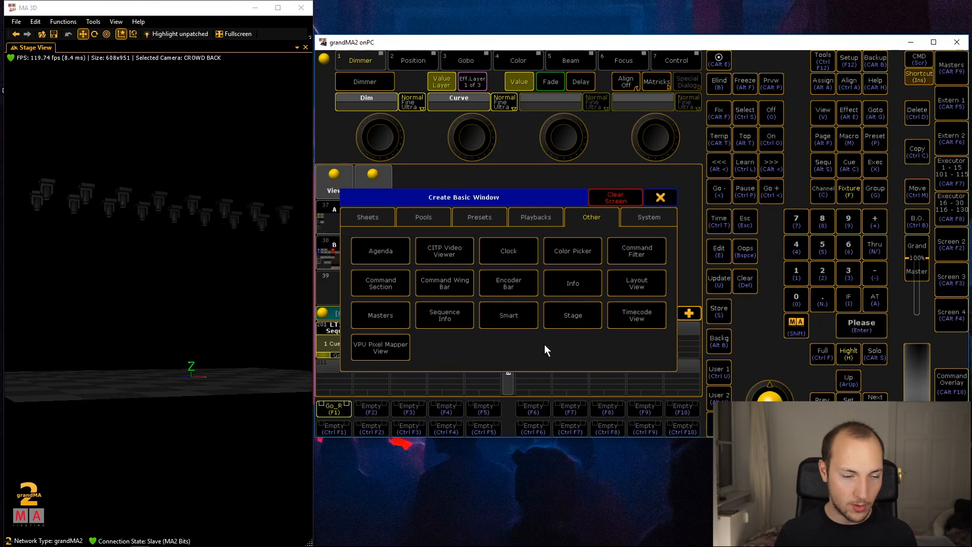
left_click(423, 217)
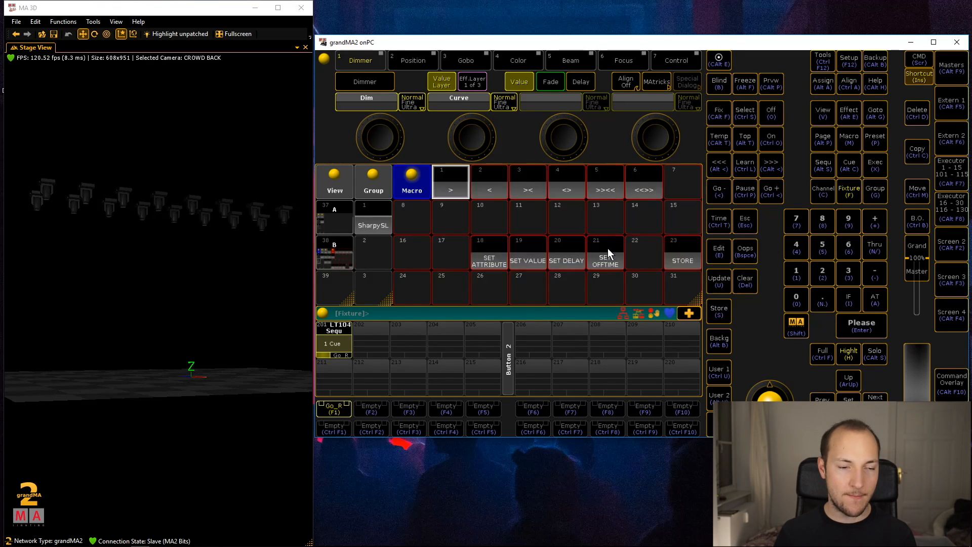
mouse_move(638, 231)
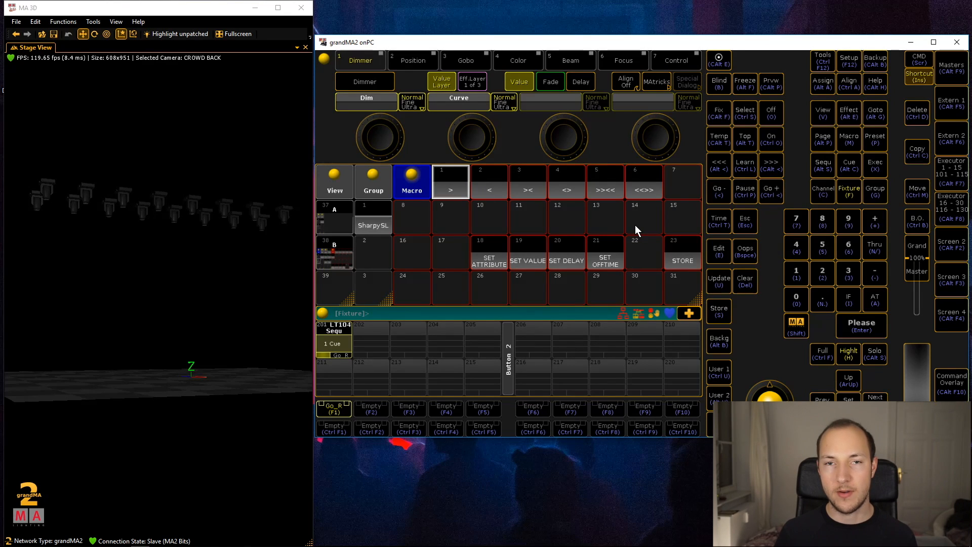
mouse_move(601, 284)
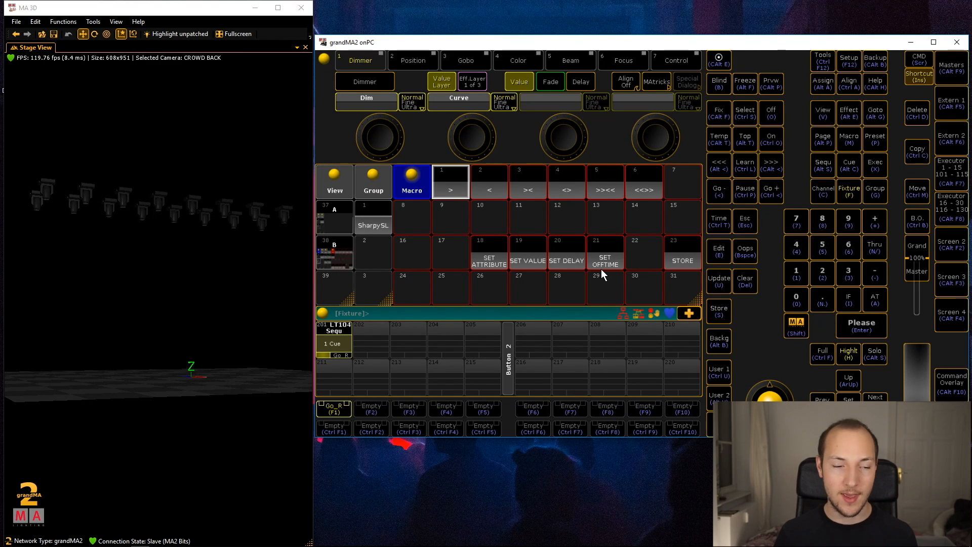
mouse_move(607, 247)
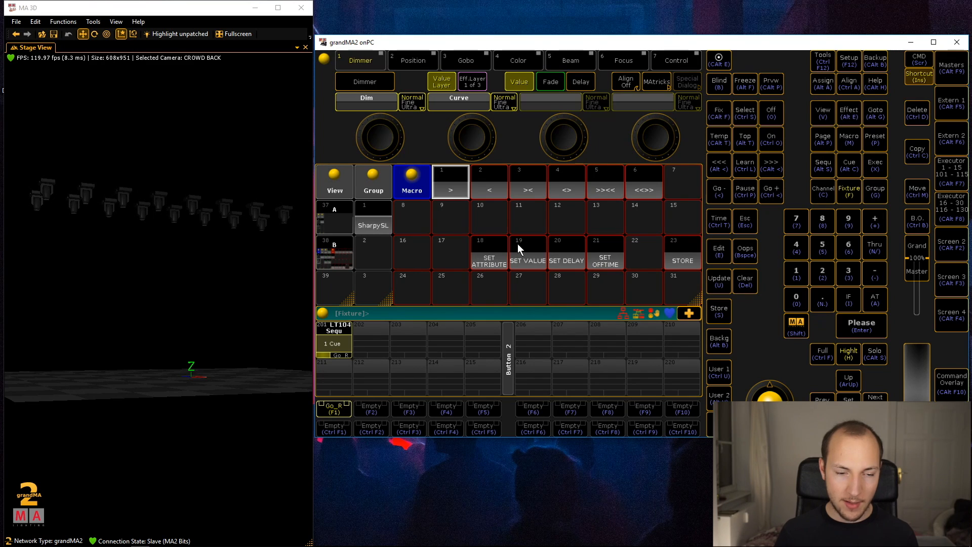
mouse_move(513, 246)
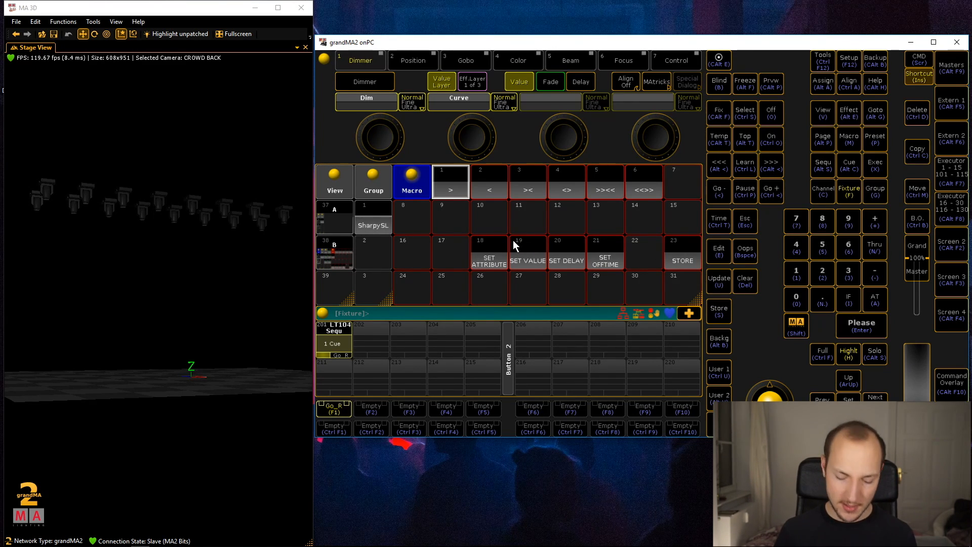
Try moving a macro, then run macro 18 SET ATTRIBUTE, which prompts for dim.
left_click(916, 191)
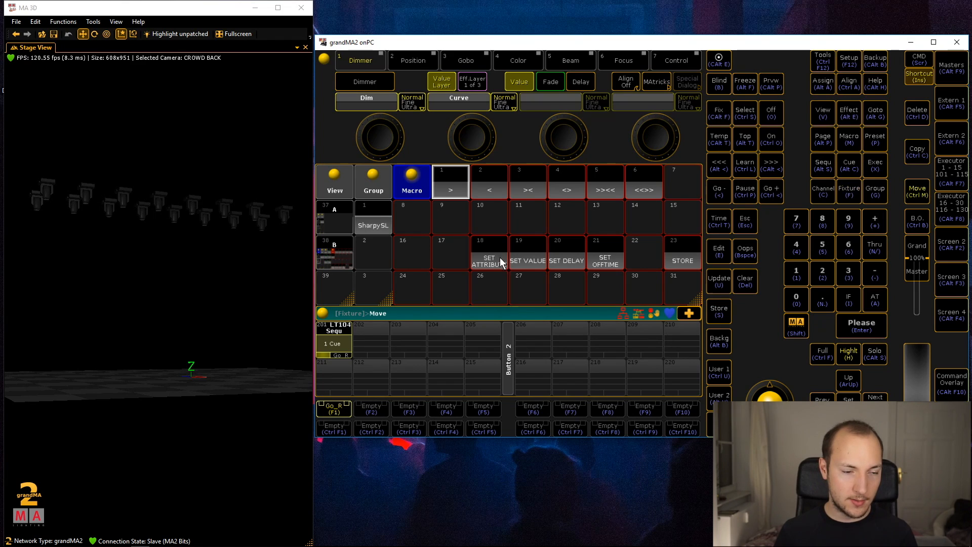
left_click(565, 255)
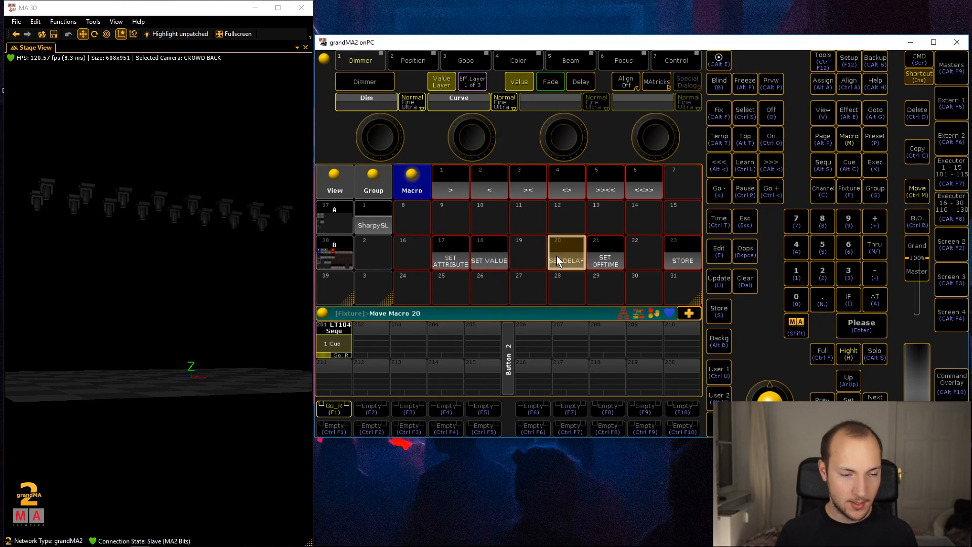
left_click(527, 254)
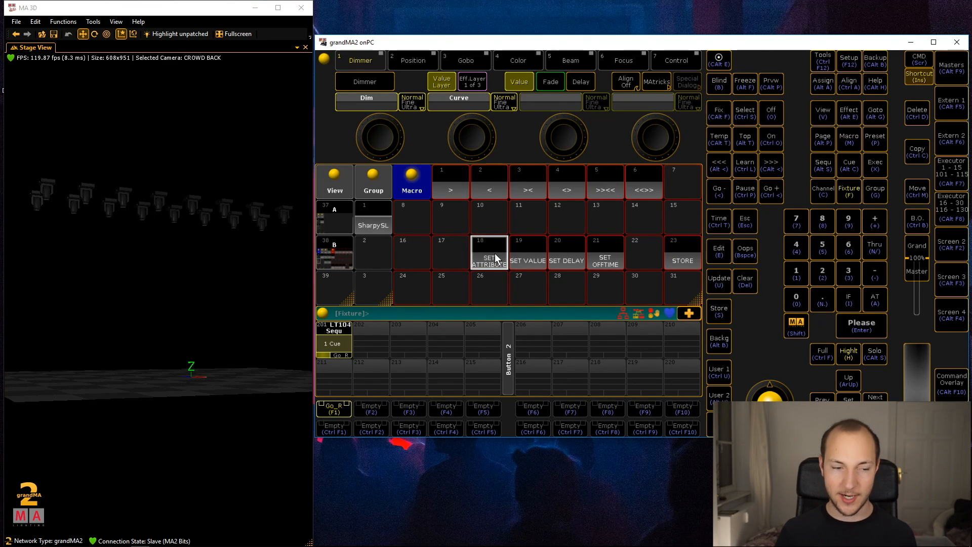
mouse_move(532, 285)
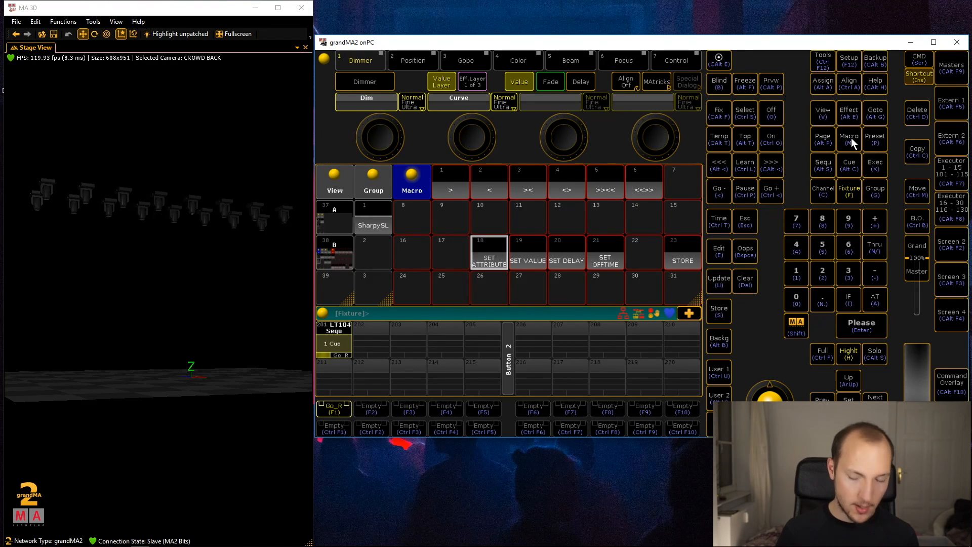
left_click(848, 138)
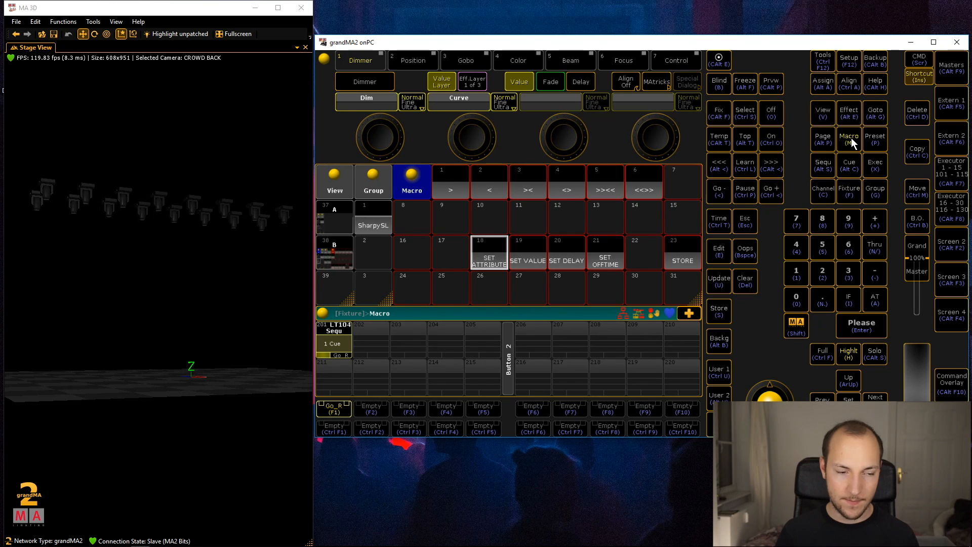
left_click(489, 255)
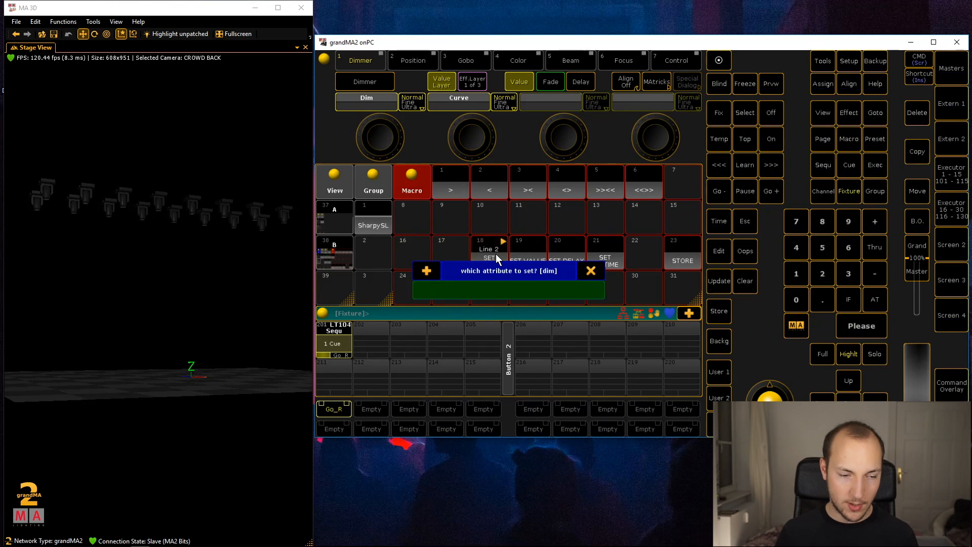
Dismiss the attribute prompt and move macros 18 thru 23 to slot 9.
left_click(589, 270)
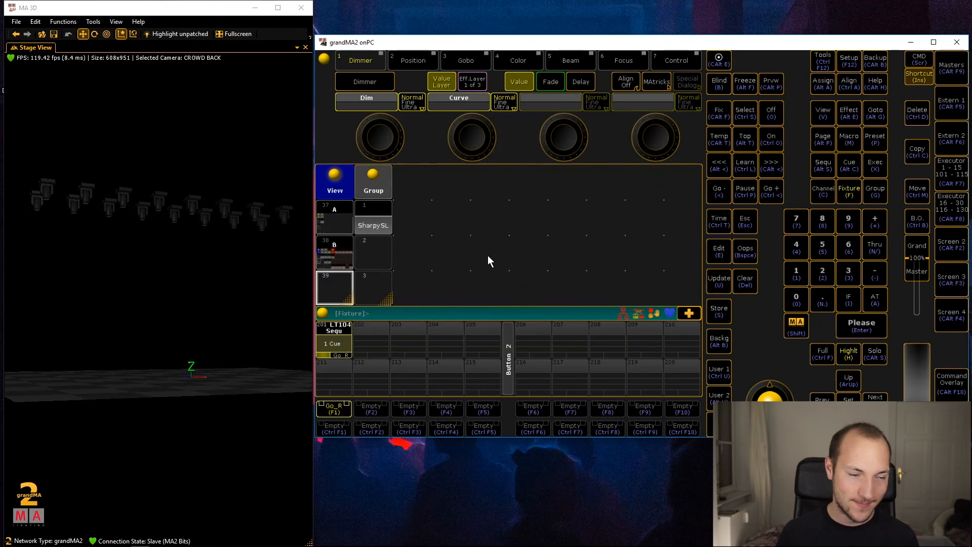
mouse_move(510, 234)
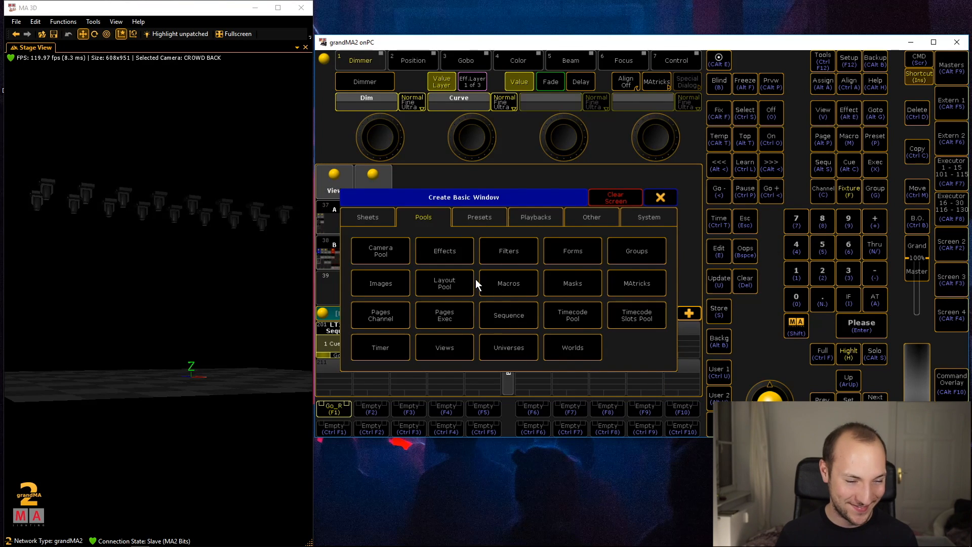
mouse_move(445, 364)
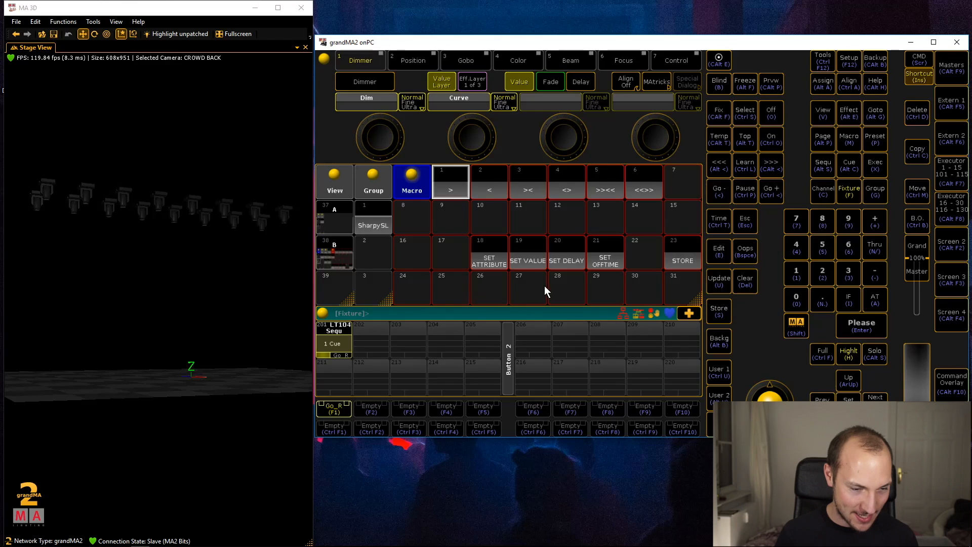
left_click(411, 182)
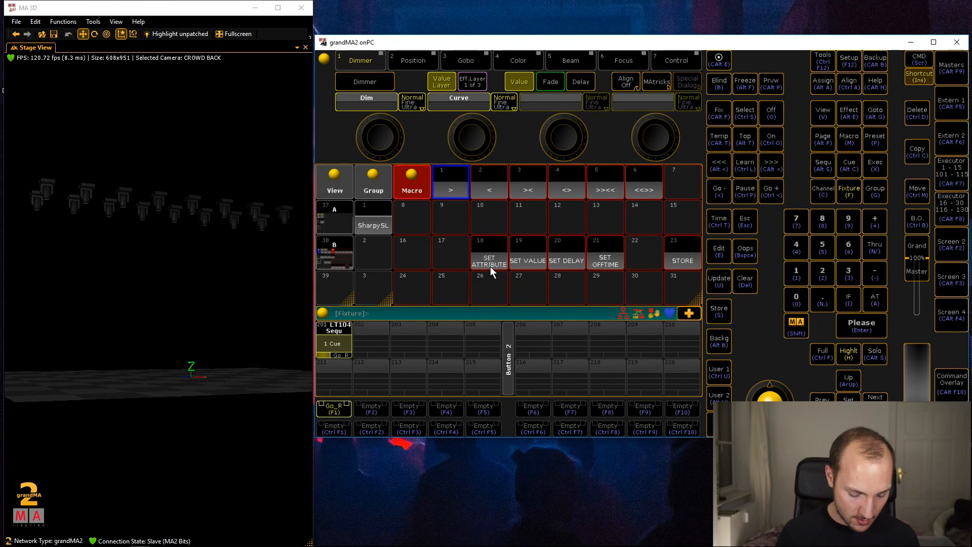
left_click(489, 256)
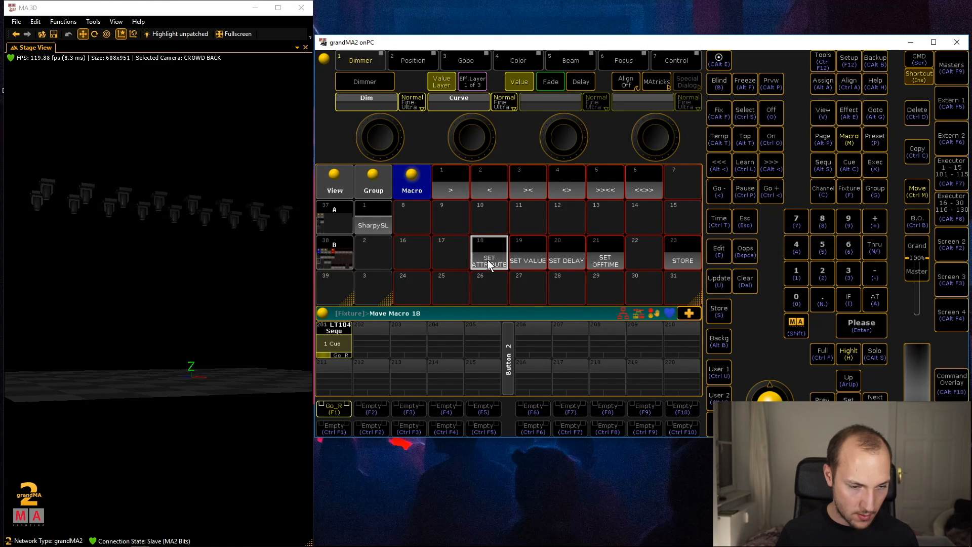
left_click(681, 256)
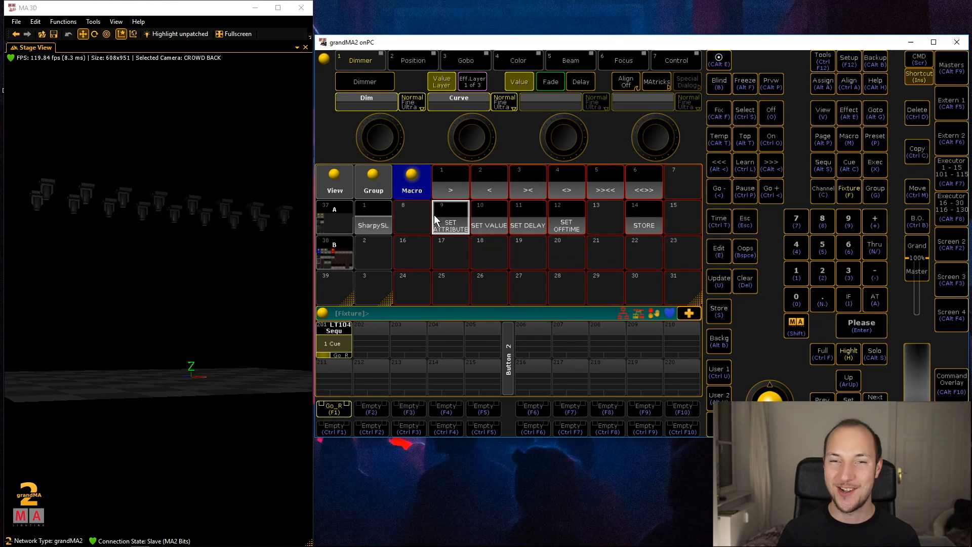
mouse_move(506, 274)
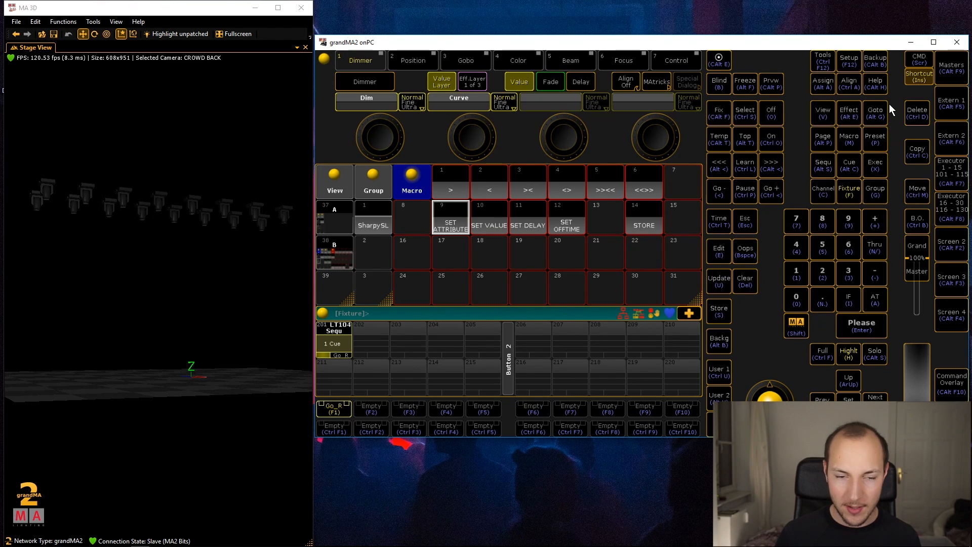
mouse_move(783, 321)
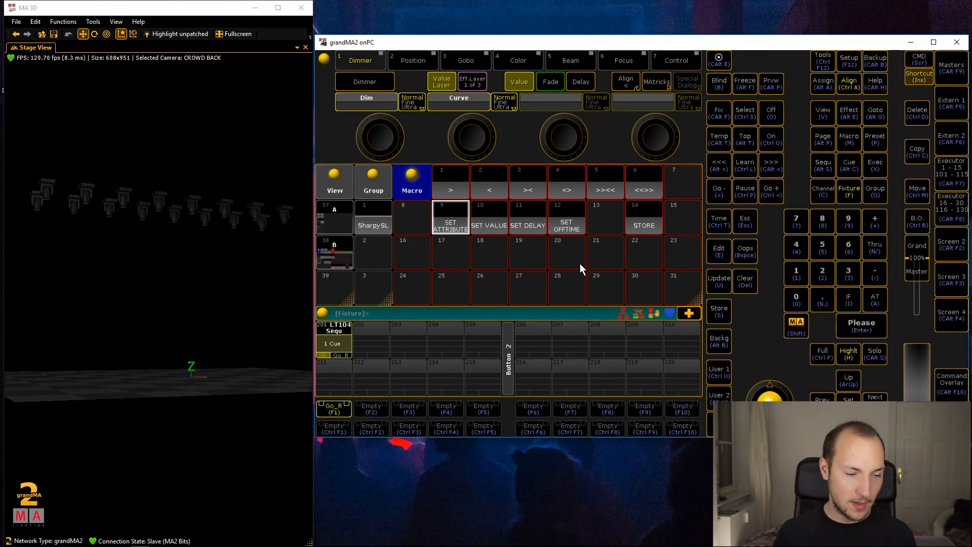
mouse_move(691, 140)
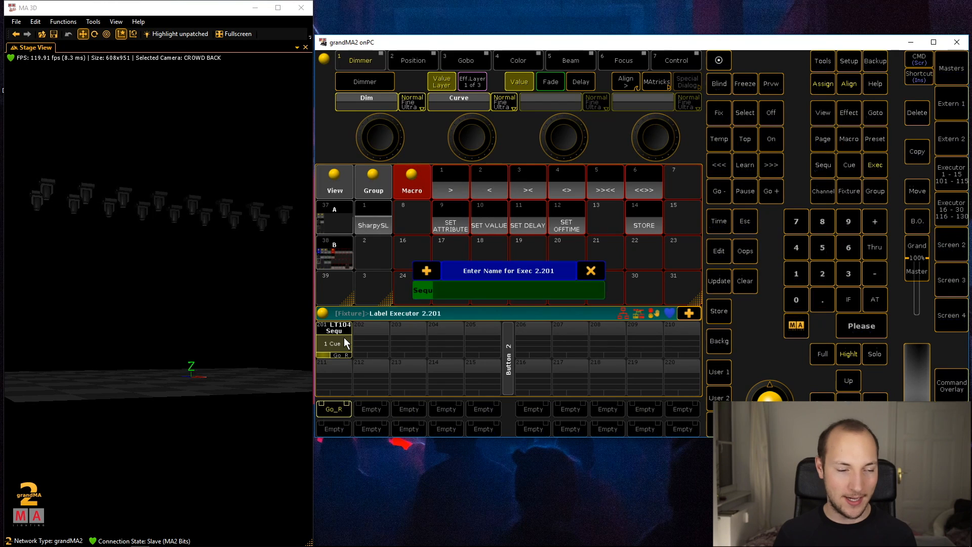
mouse_move(437, 327)
type("ONE")
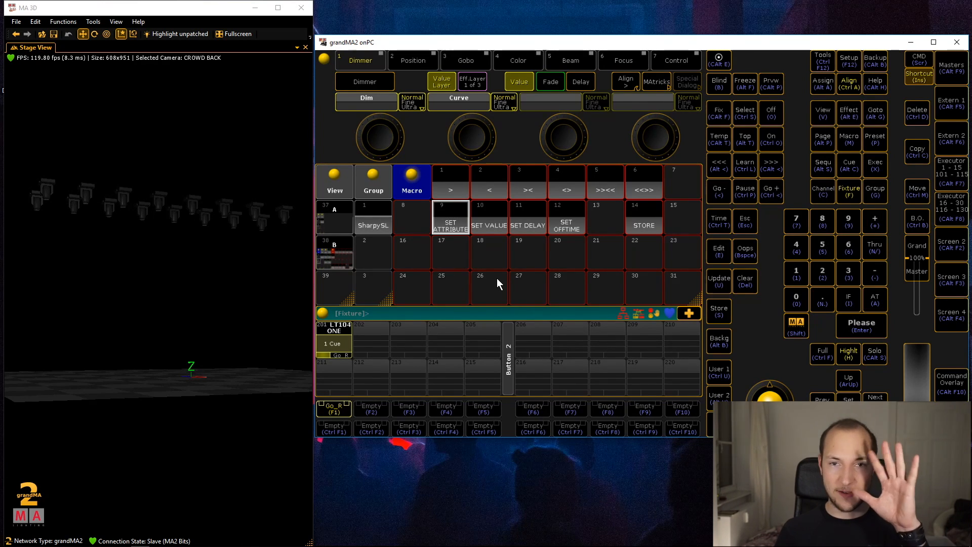
mouse_move(514, 260)
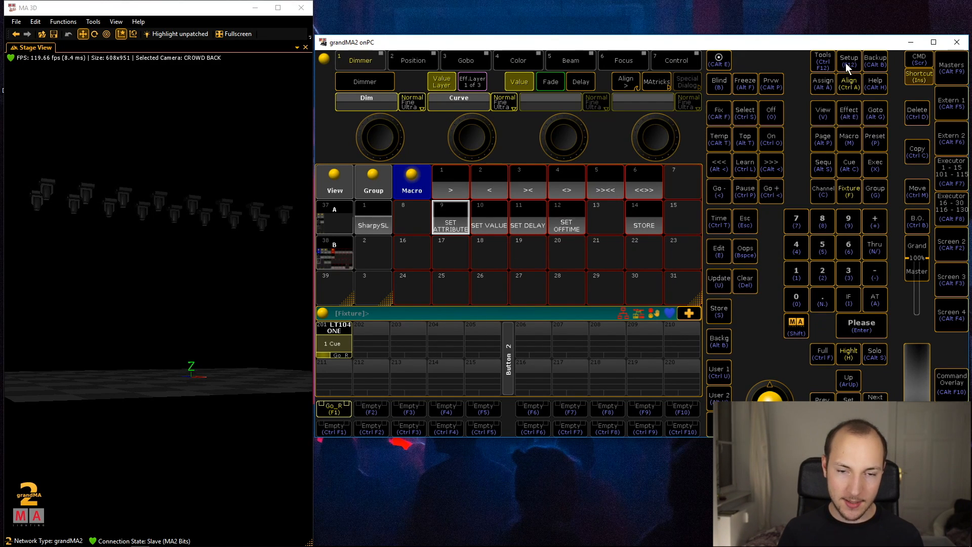
In Setup's keyboard shortcut editor, add a new Direct Access shortcut entry.
left_click(848, 59)
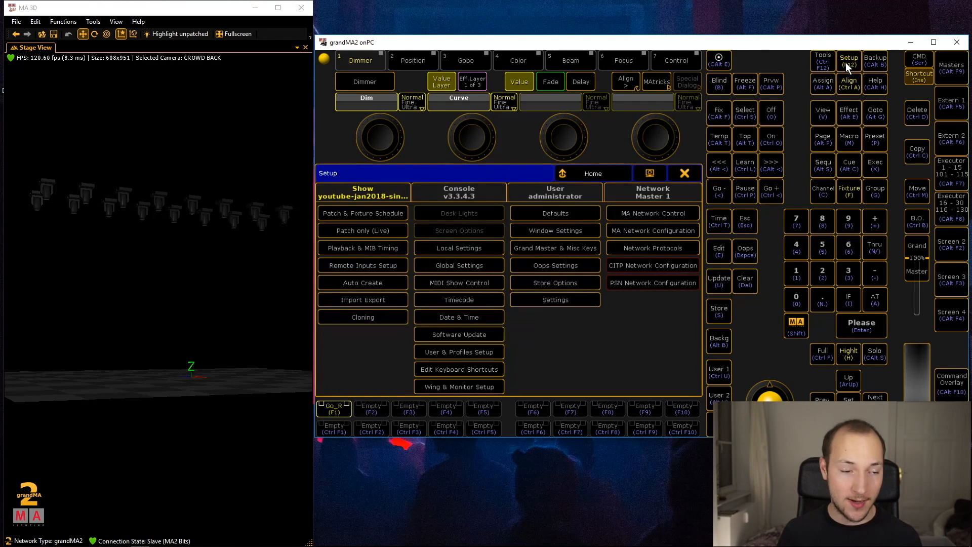
mouse_move(500, 348)
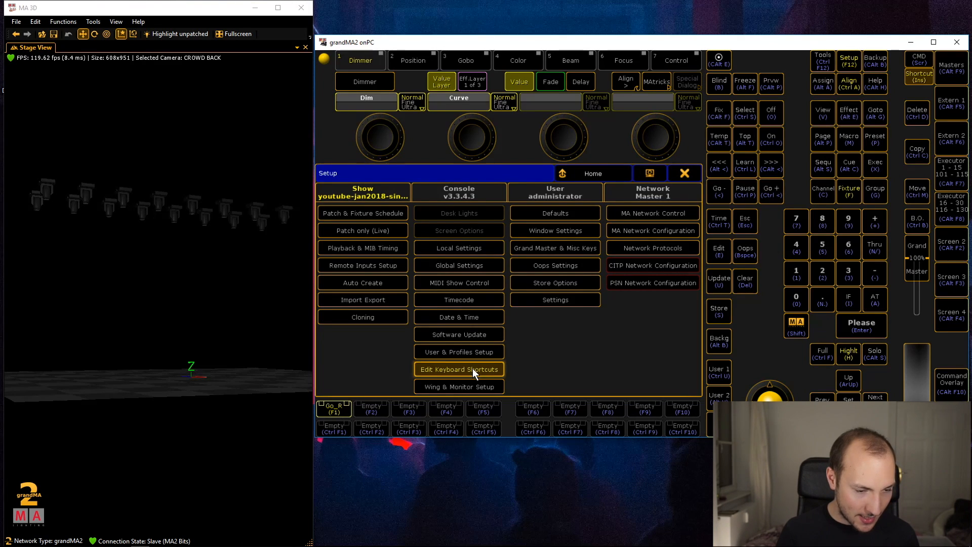
left_click(458, 369)
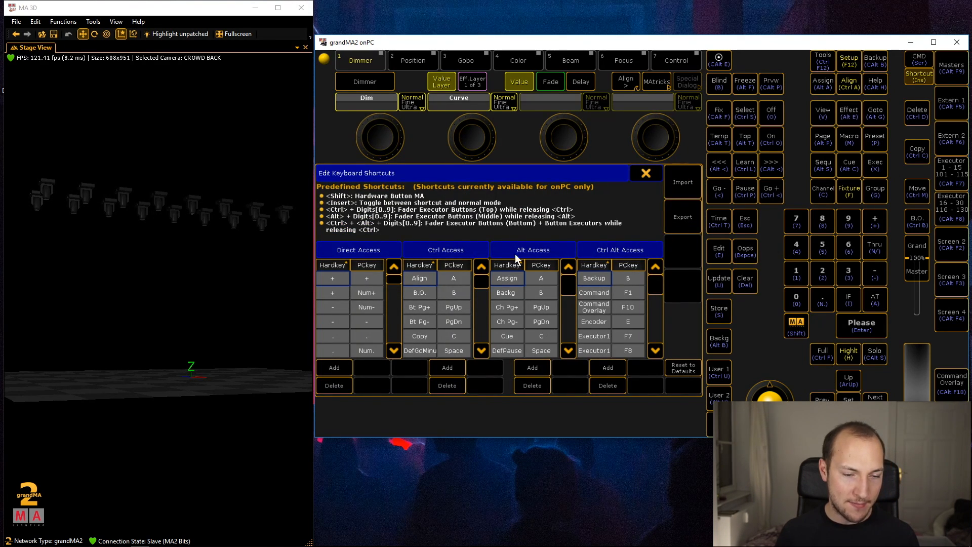
left_click(332, 278)
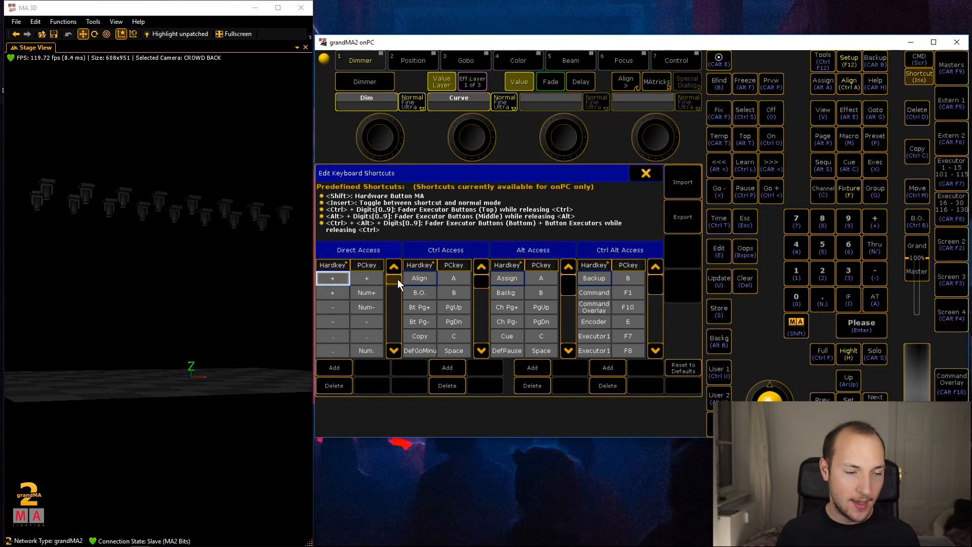
left_click(334, 367)
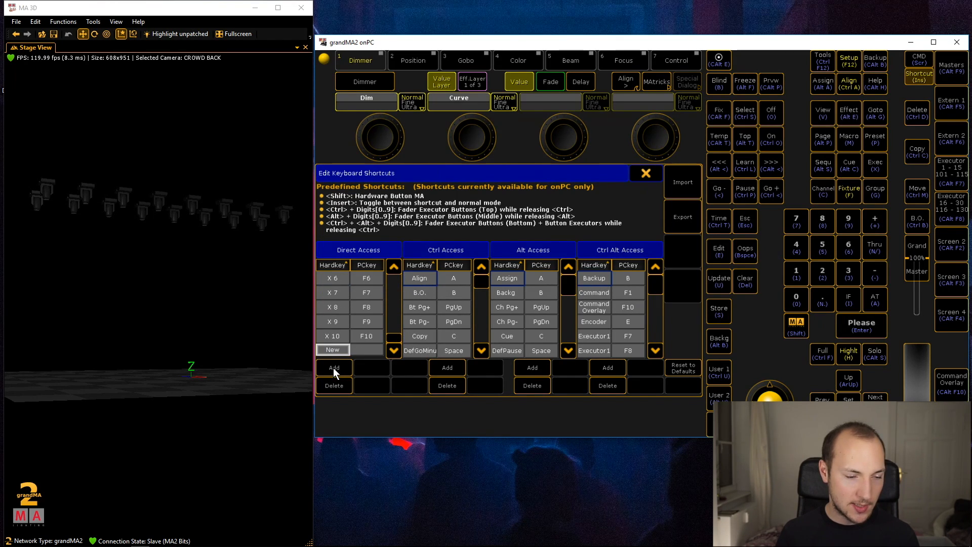
left_click(334, 367)
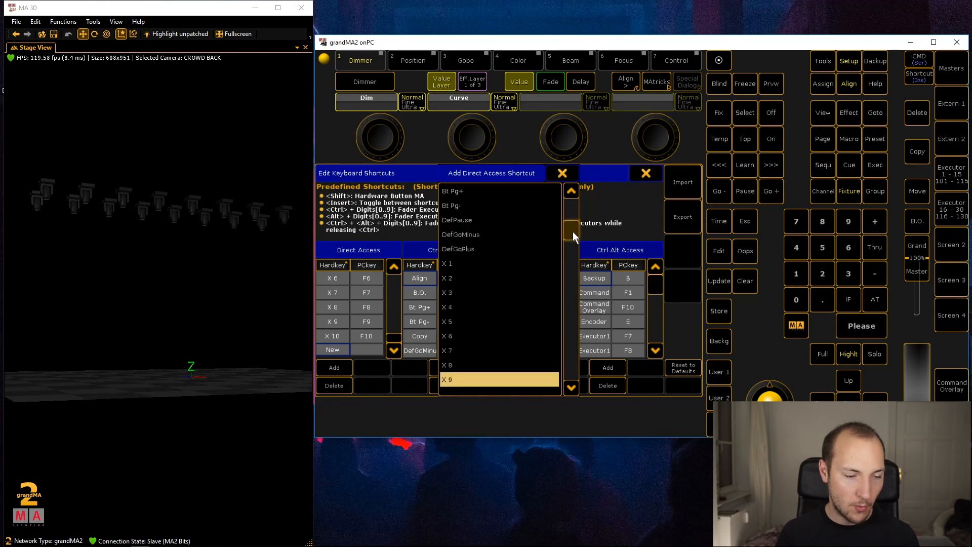
scroll("down", 3)
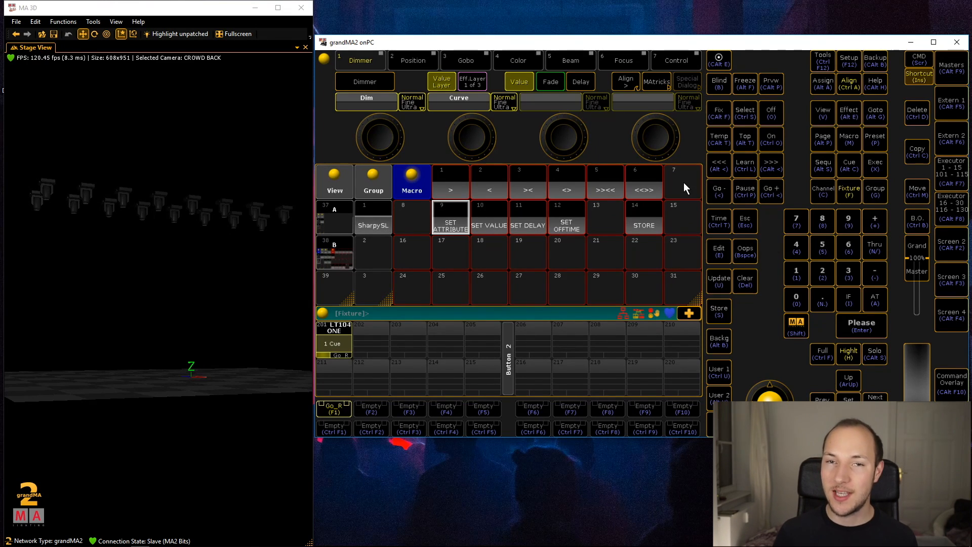
mouse_move(657, 224)
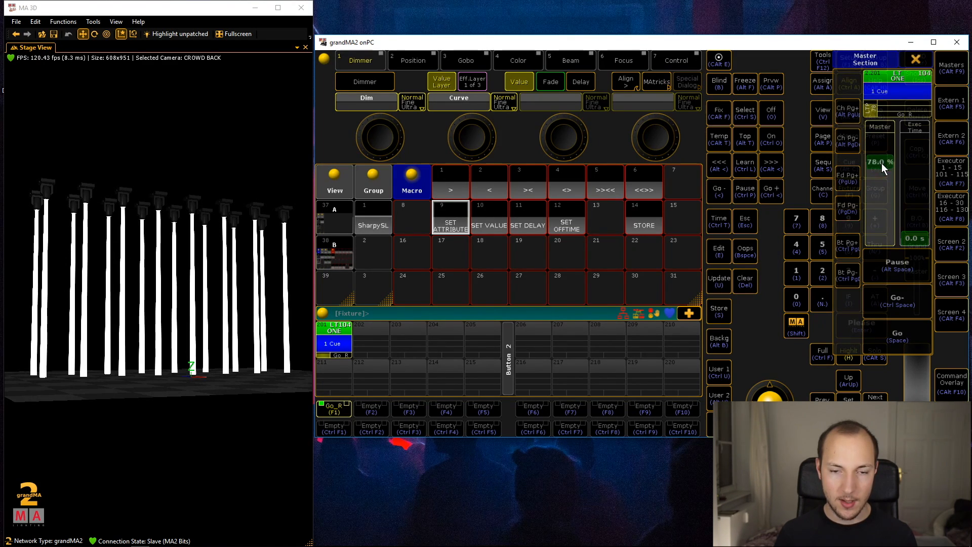
Close the master controls popup after switching on executor ONE.
left_click(916, 60)
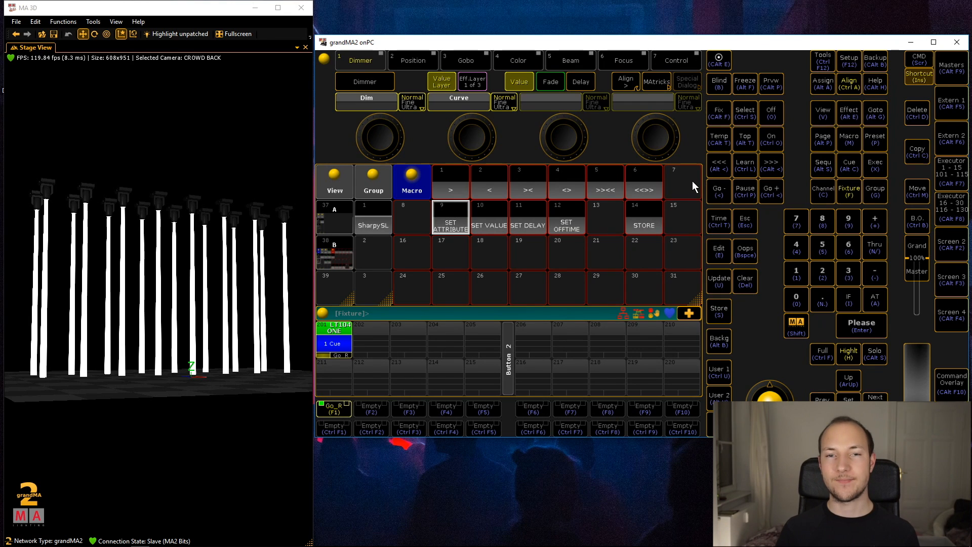